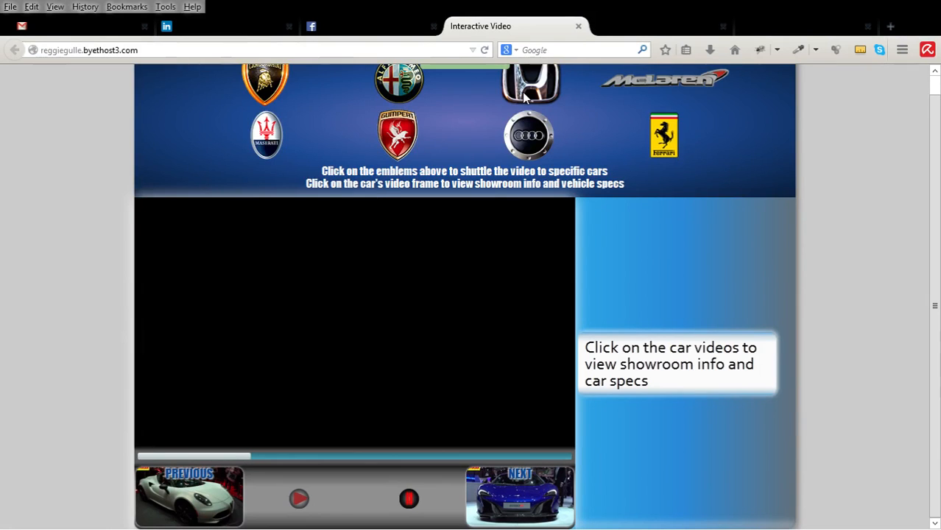
Jump to the Honda clip, back to the Alfa Romeo, then forward to the blue McLaren
click(527, 82)
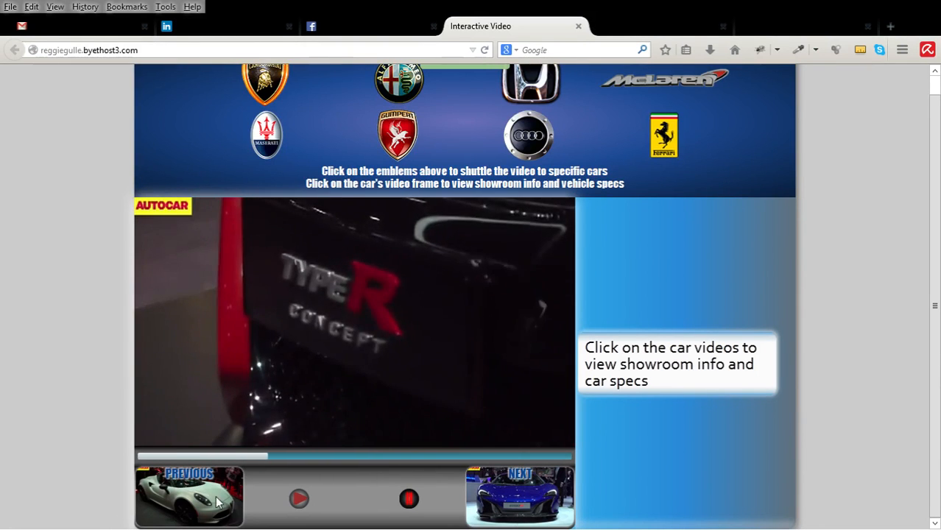
click(189, 505)
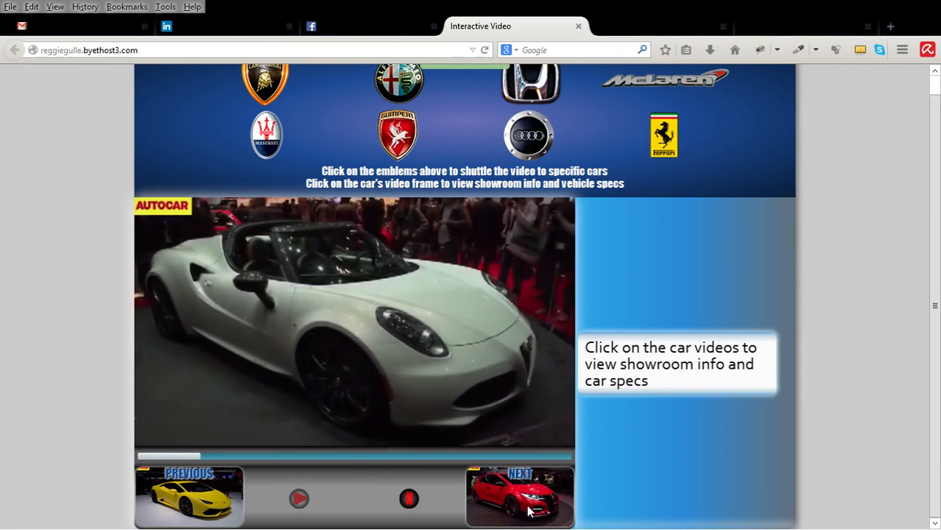
click(526, 505)
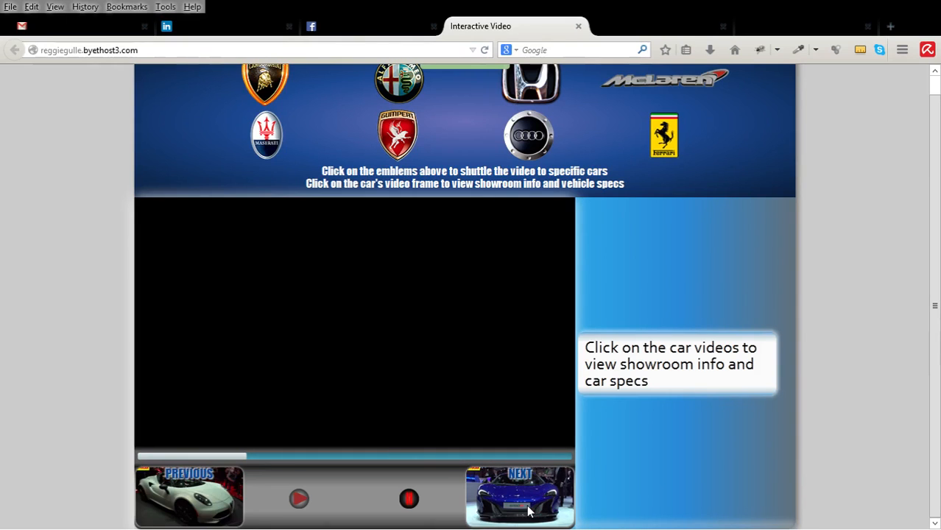
click(519, 501)
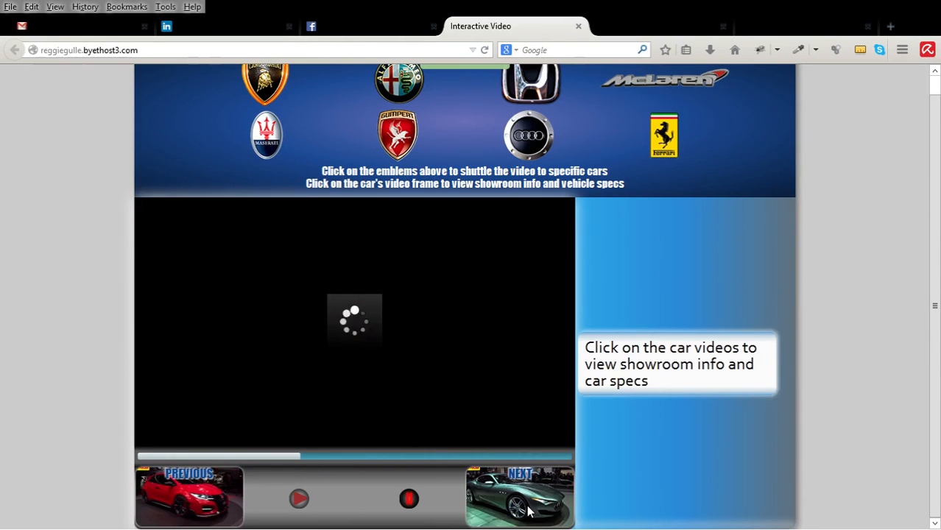
click(520, 472)
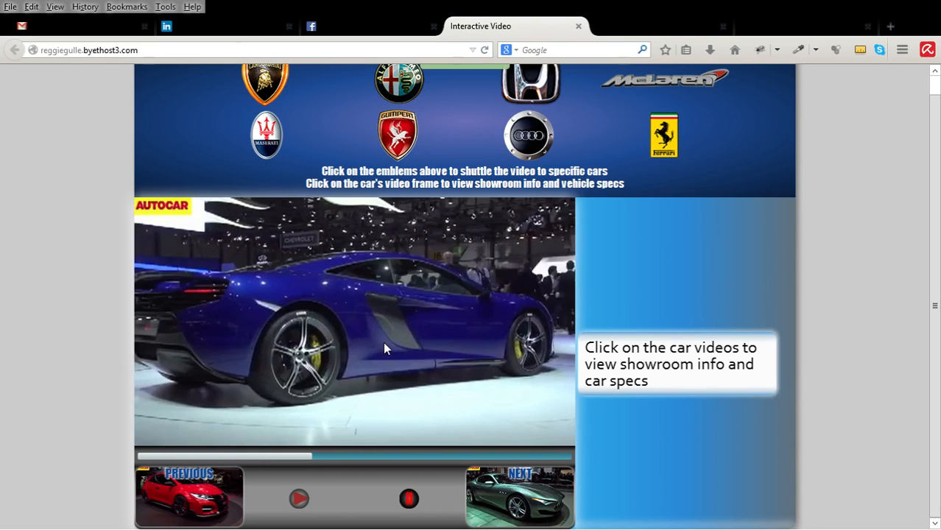
Show McLaren Sydney showroom details for the 650S clip and scroll through its review article
click(387, 348)
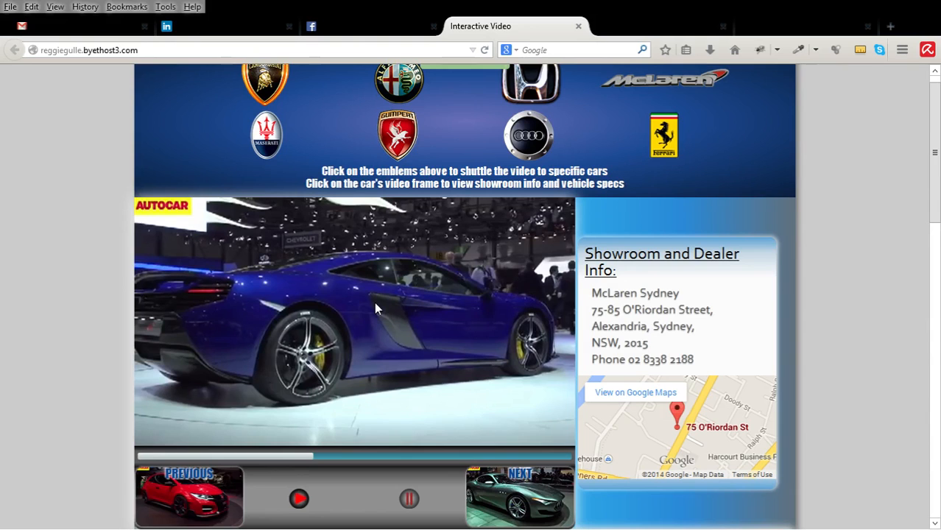
scroll(down, 3)
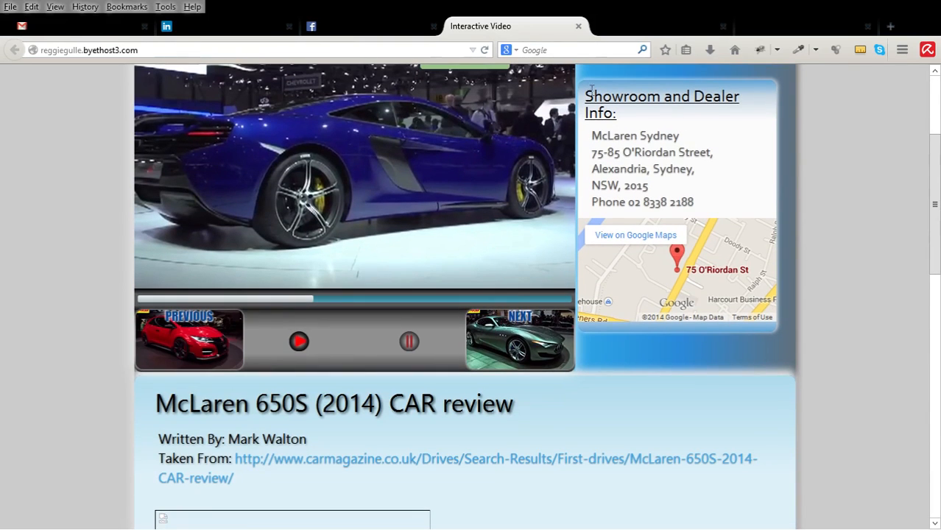
mouse_move(700, 270)
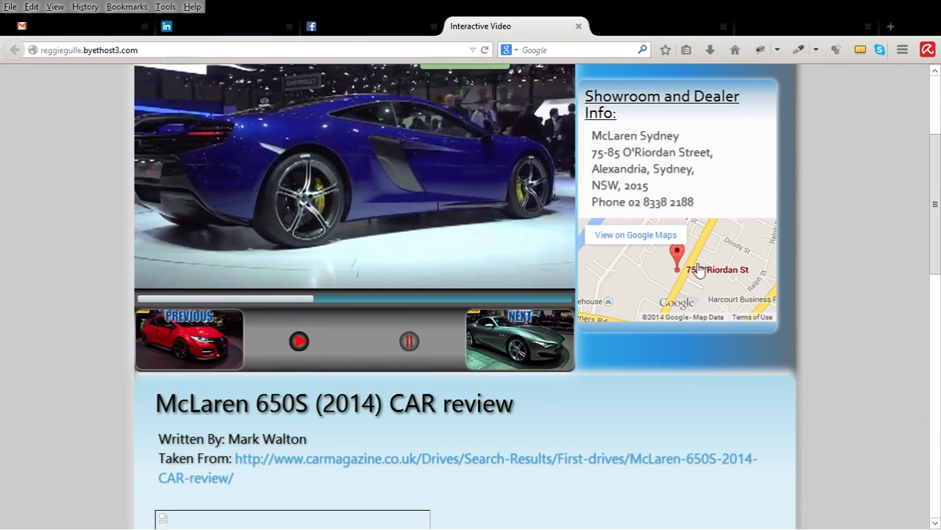
scroll(down, 3)
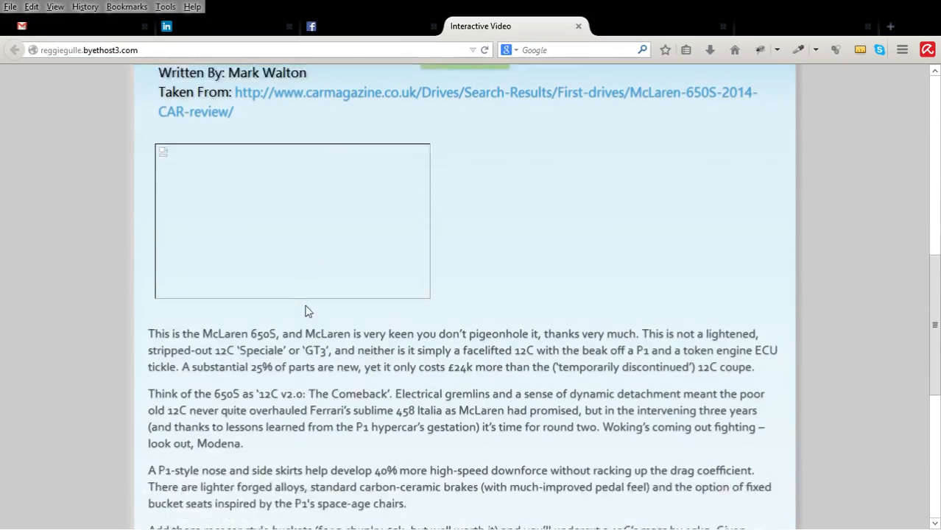
scroll(down, 3)
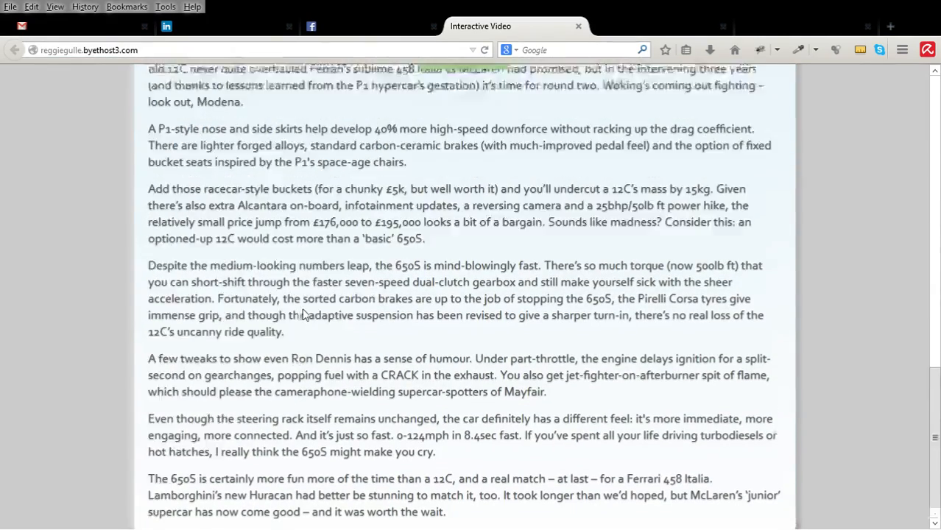
scroll(up, 3)
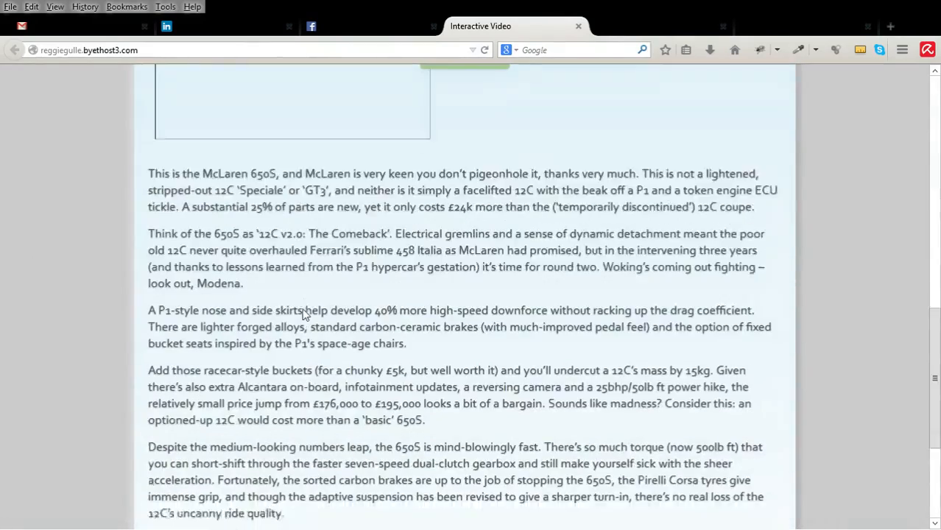
scroll(up, 3)
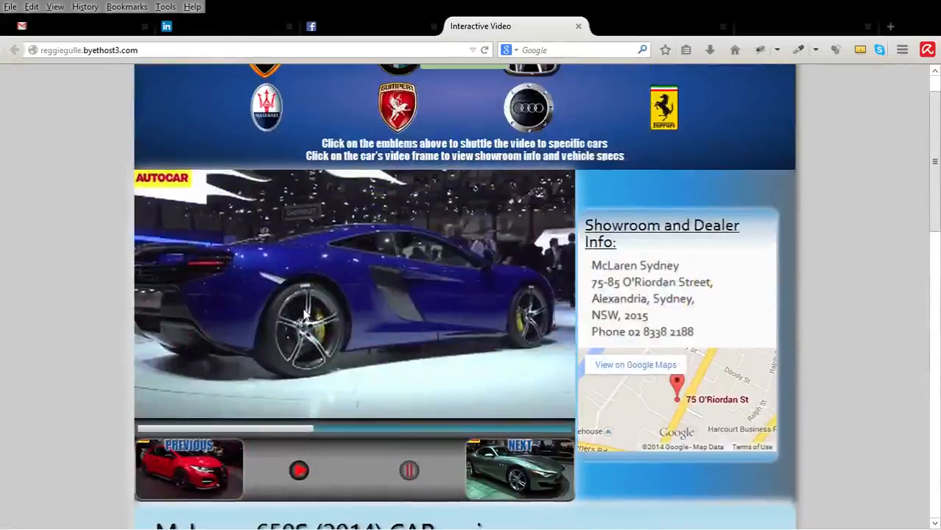
scroll(down, 3)
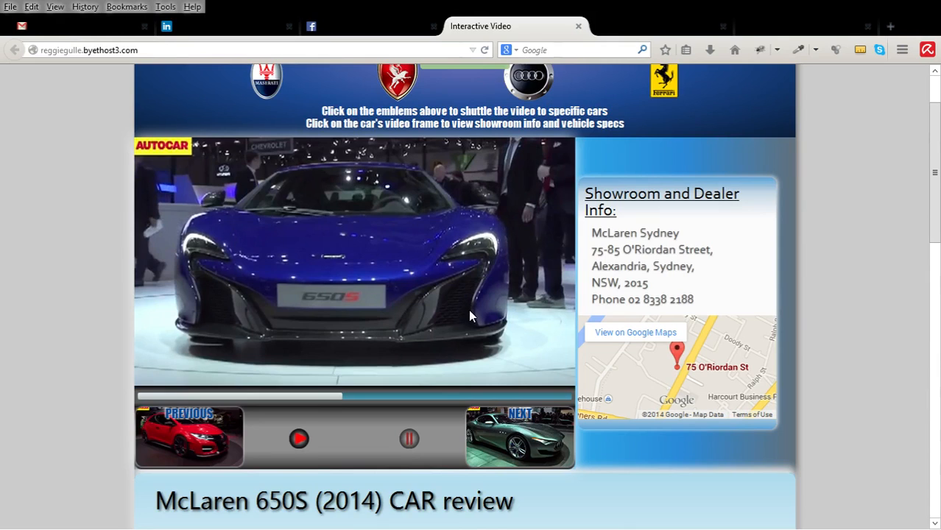
mouse_move(463, 297)
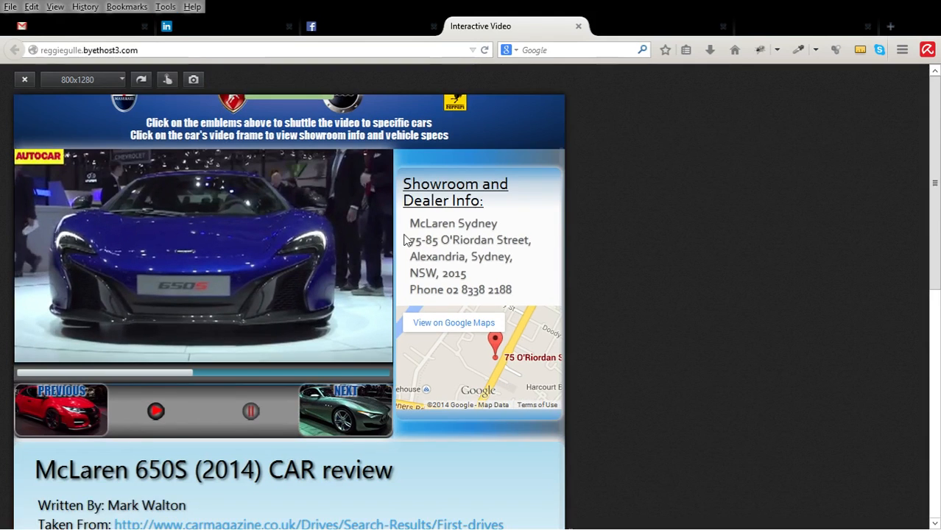
Preview the car showcase at 320x480 and advance its mobile slideshow to a red car
scroll(down, 3)
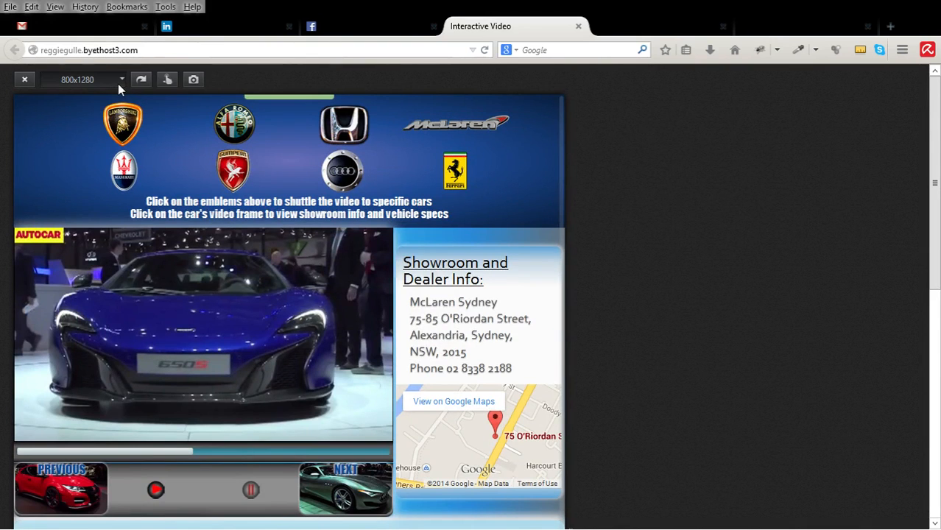
click(115, 80)
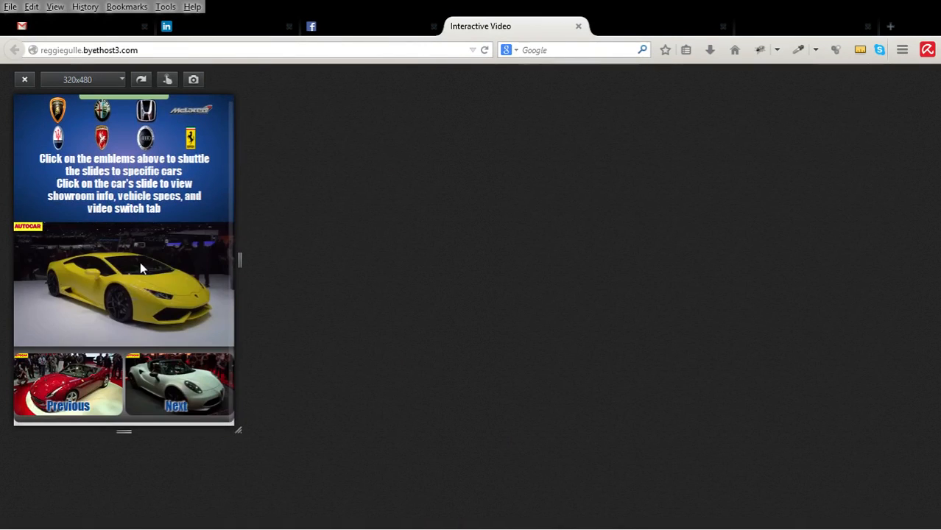
mouse_move(188, 386)
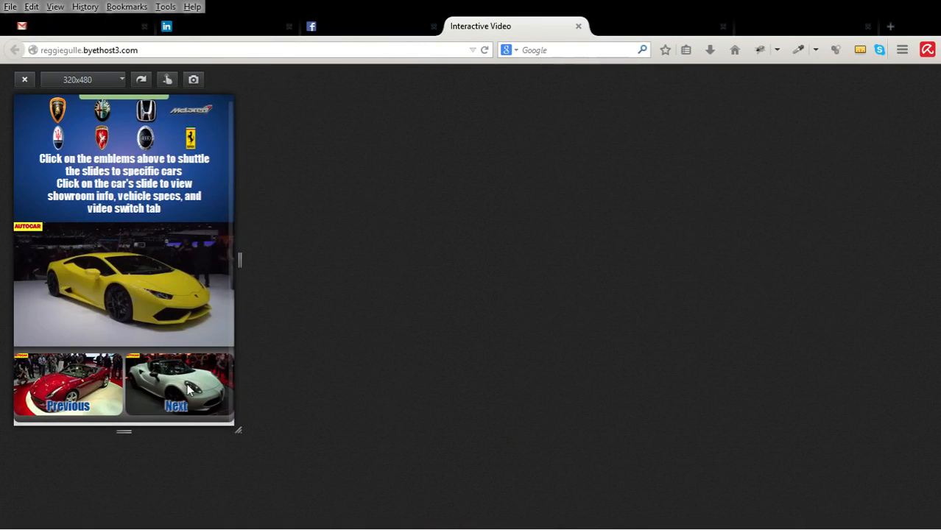
click(177, 385)
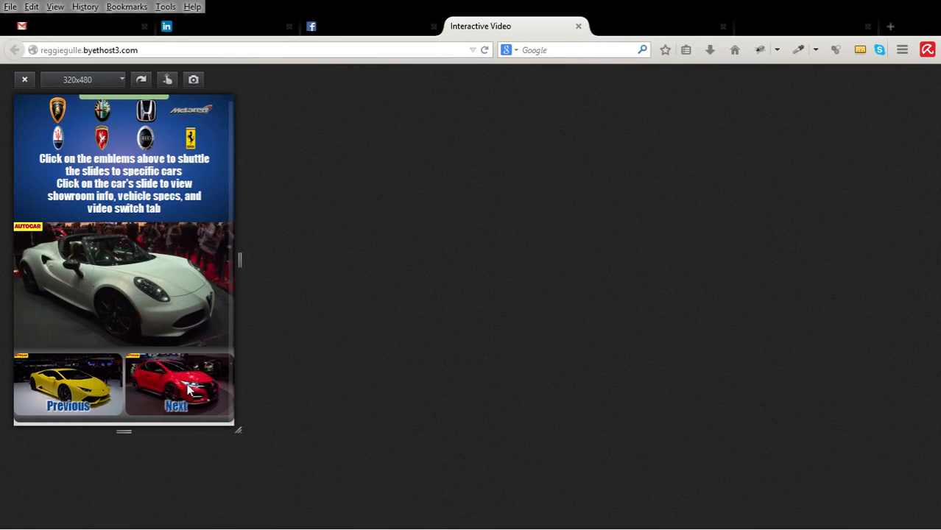
mouse_move(112, 94)
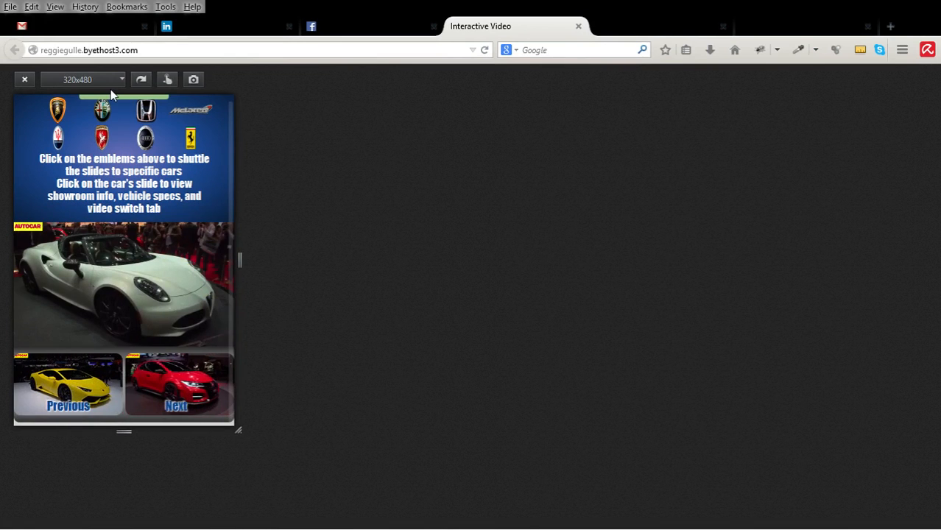
click(177, 386)
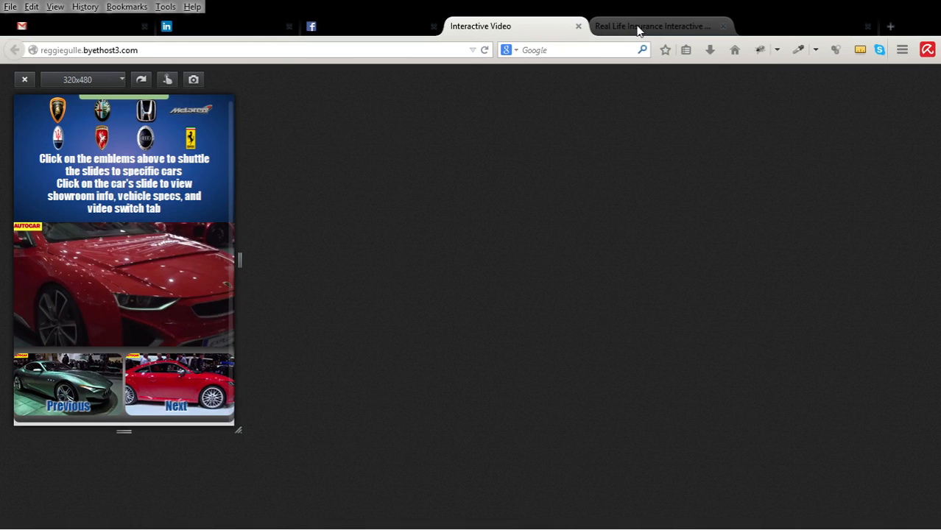
On Real Life Insurance, play the ad, rewind to about 18 seconds and pause on the phone quote
click(722, 24)
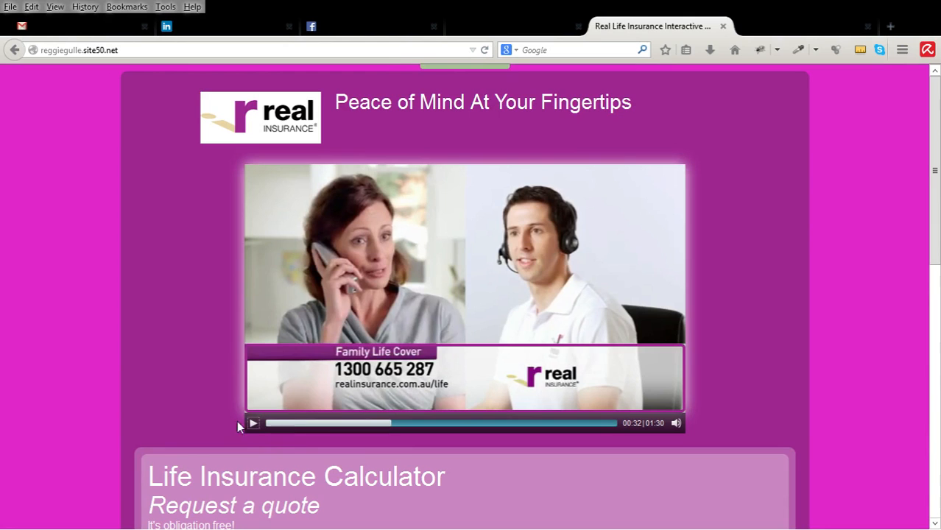
click(254, 422)
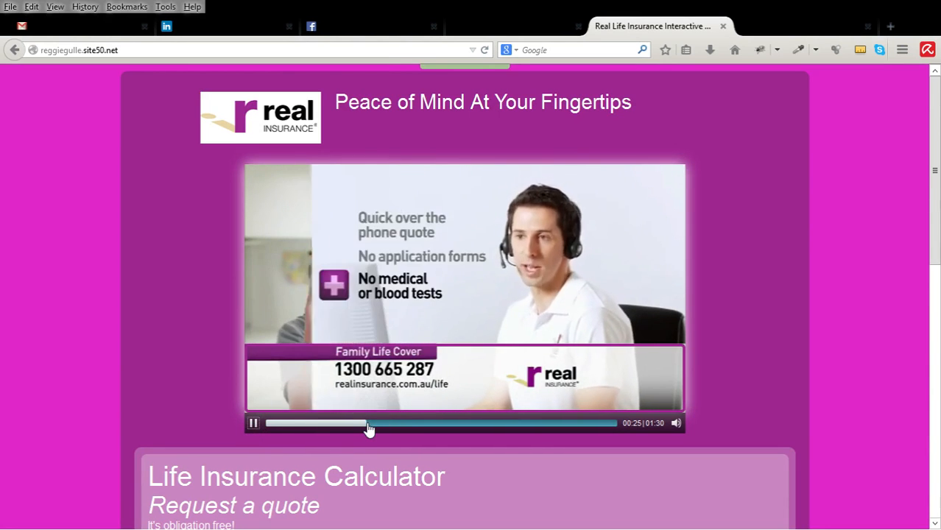
drag(368, 423, 338, 423)
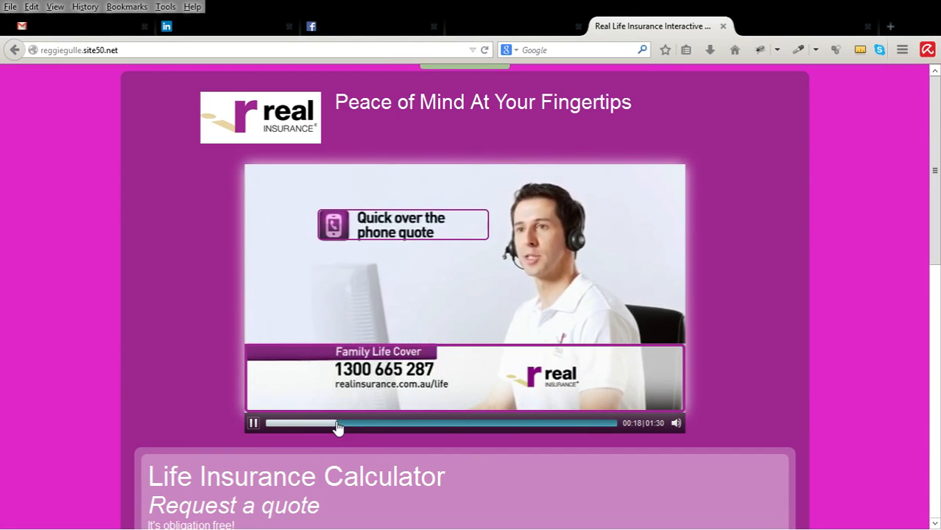
click(254, 424)
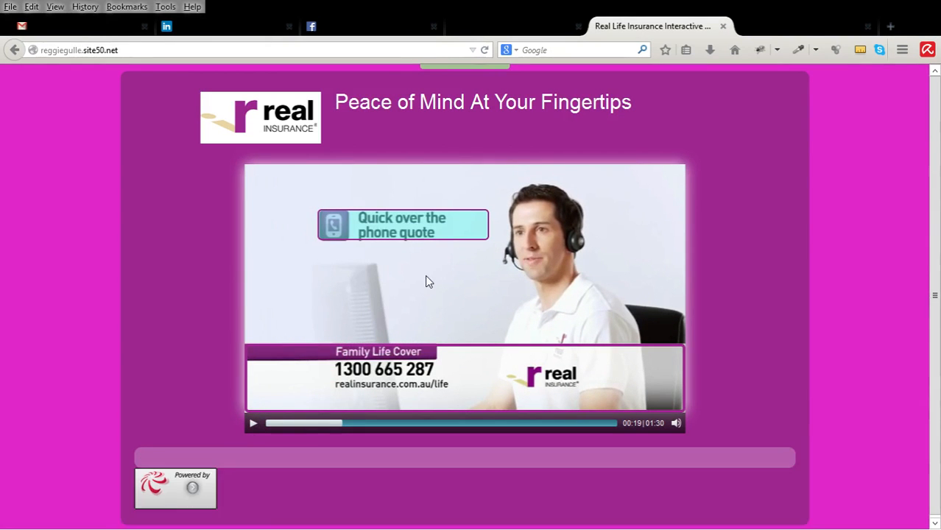
Resume the ad until the 10% cash back overlay appears
scroll(down, 3)
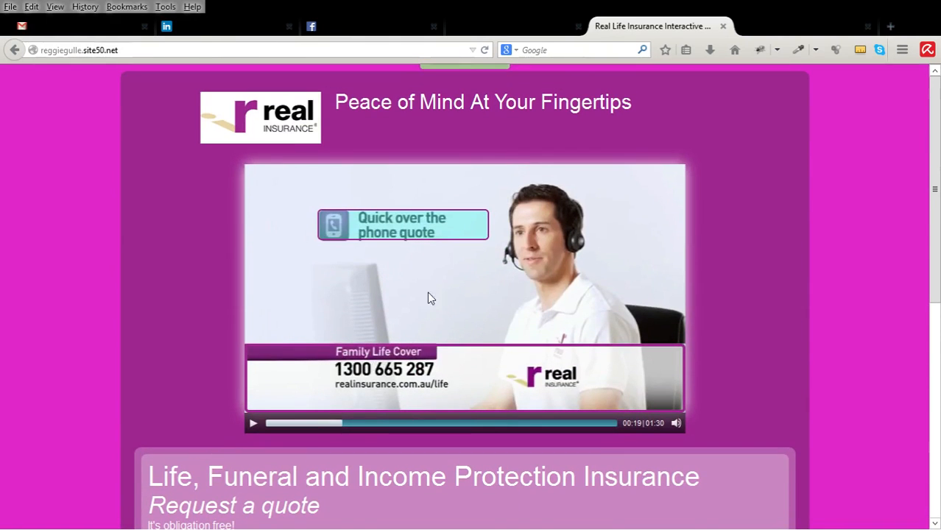
scroll(down, 3)
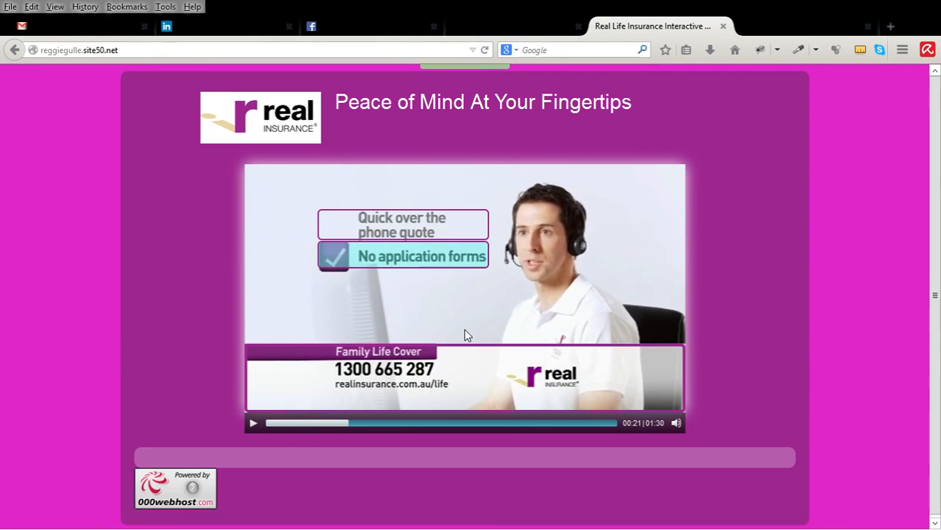
scroll(down, 3)
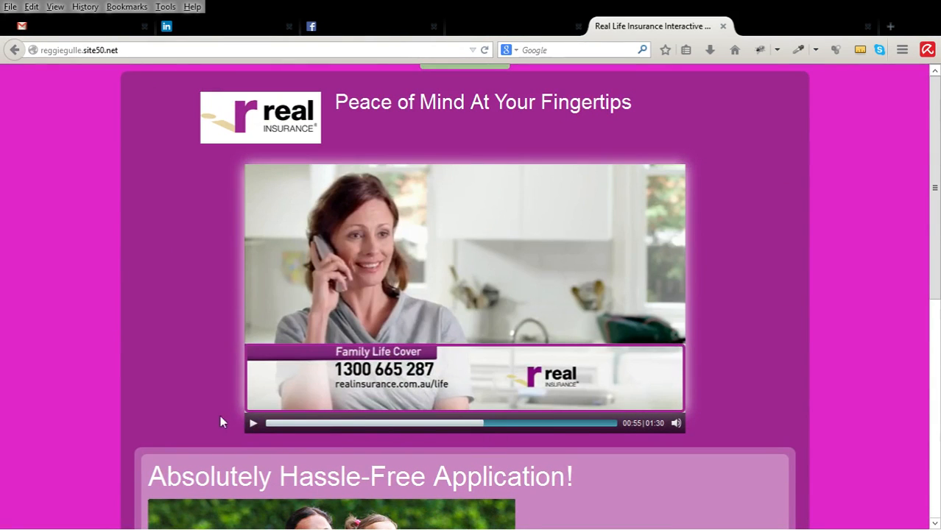
click(253, 423)
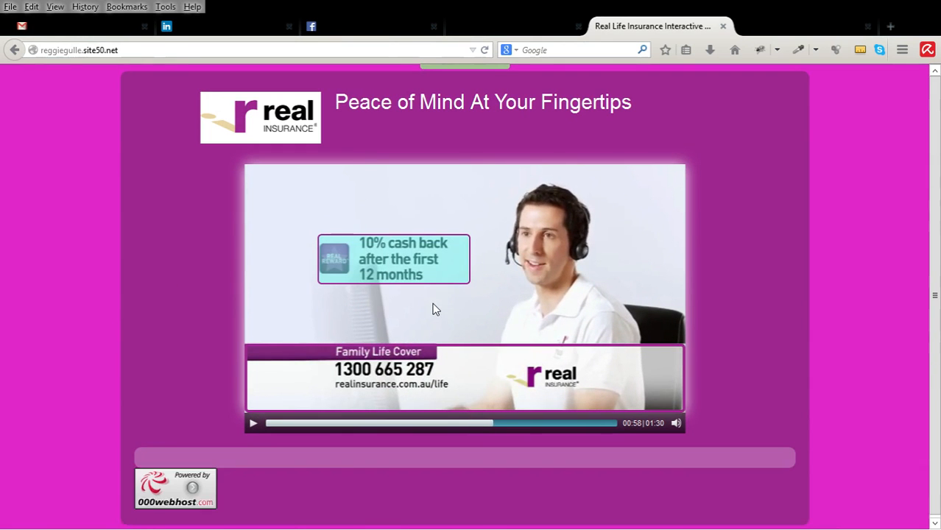
scroll(down, 3)
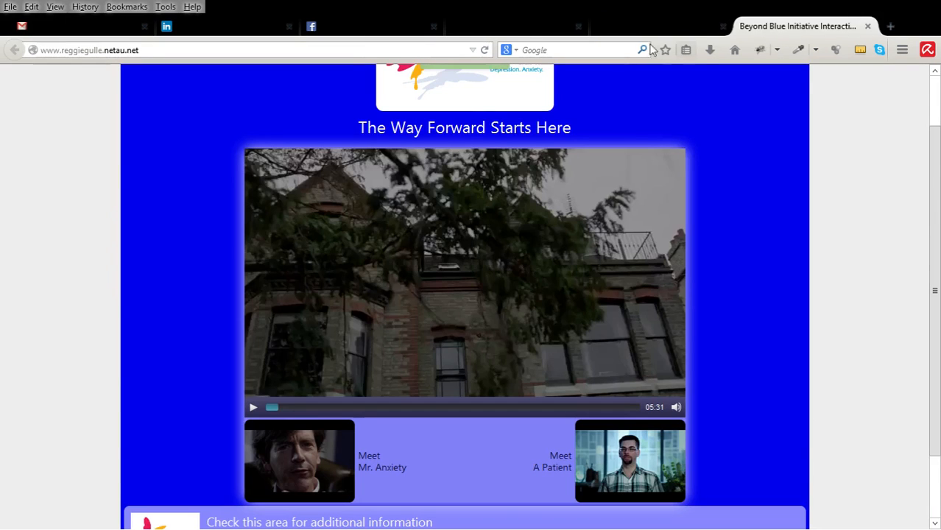
Play the Beyond Blue test video, pause on the patient introduction, and scroll the page
click(253, 407)
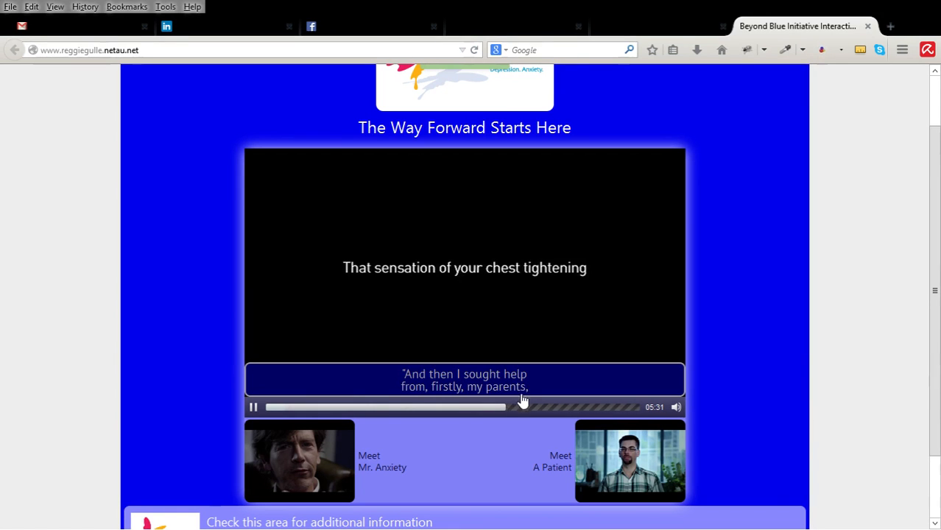
click(253, 408)
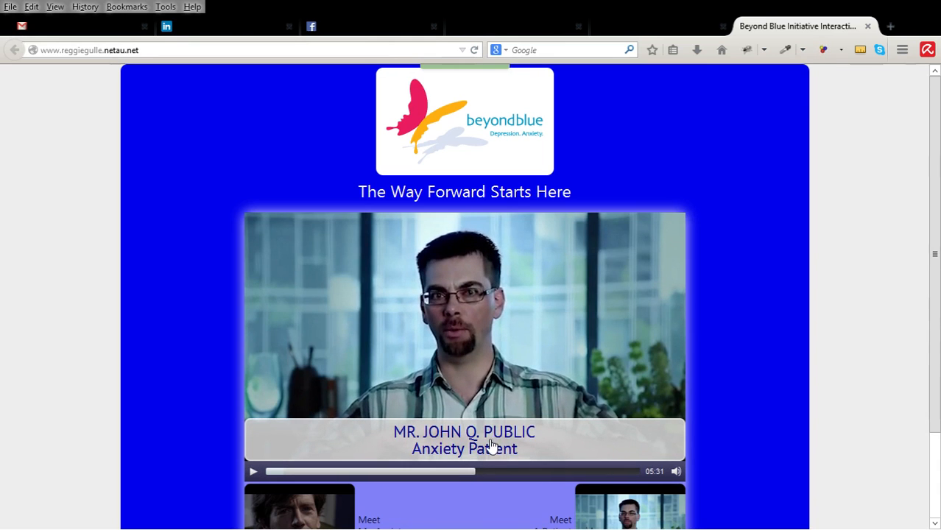
scroll(down, 3)
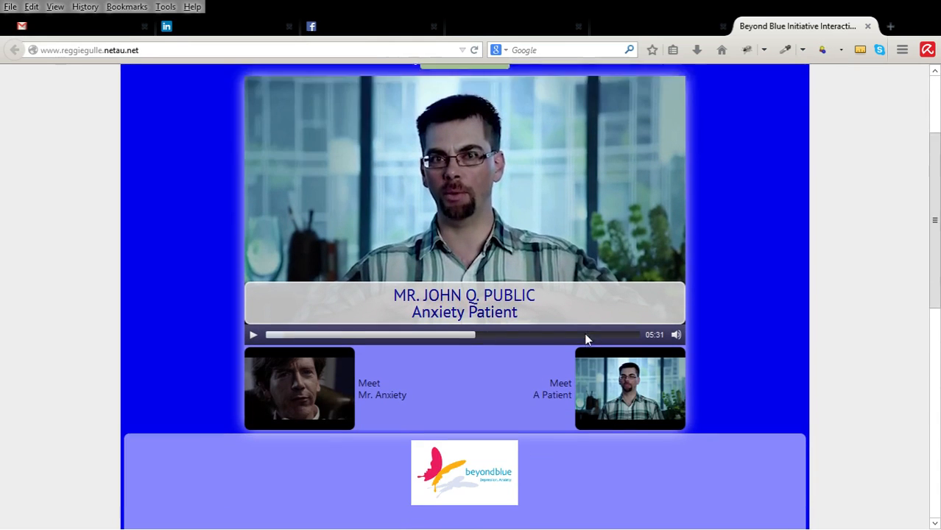
scroll(down, 3)
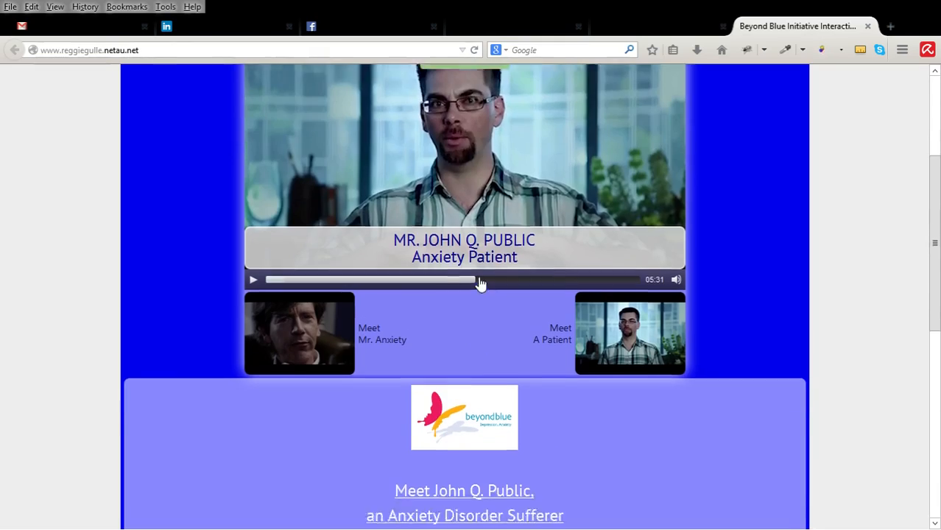
scroll(down, 3)
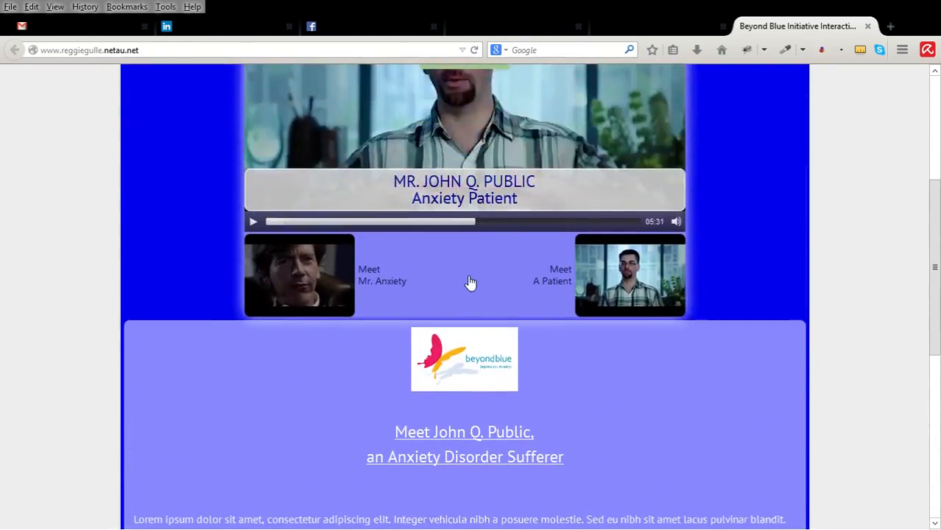
scroll(up, 3)
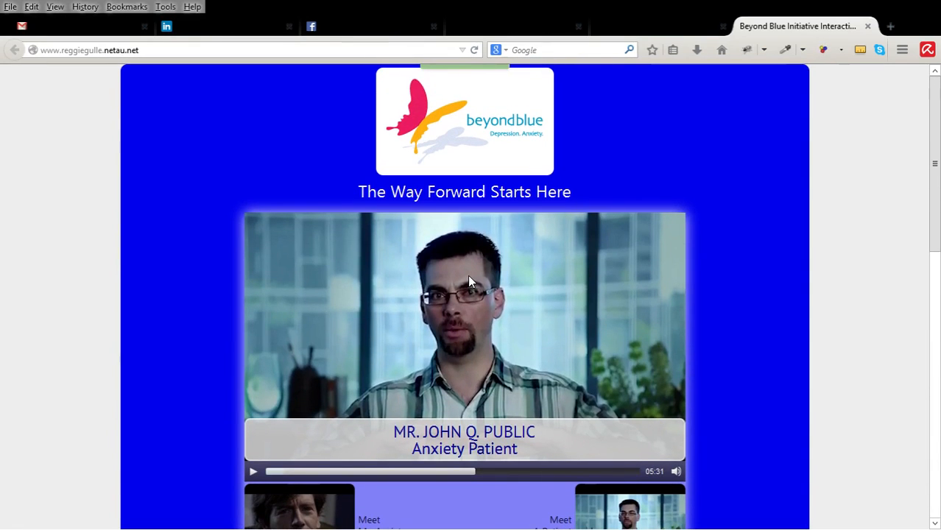
scroll(down, 3)
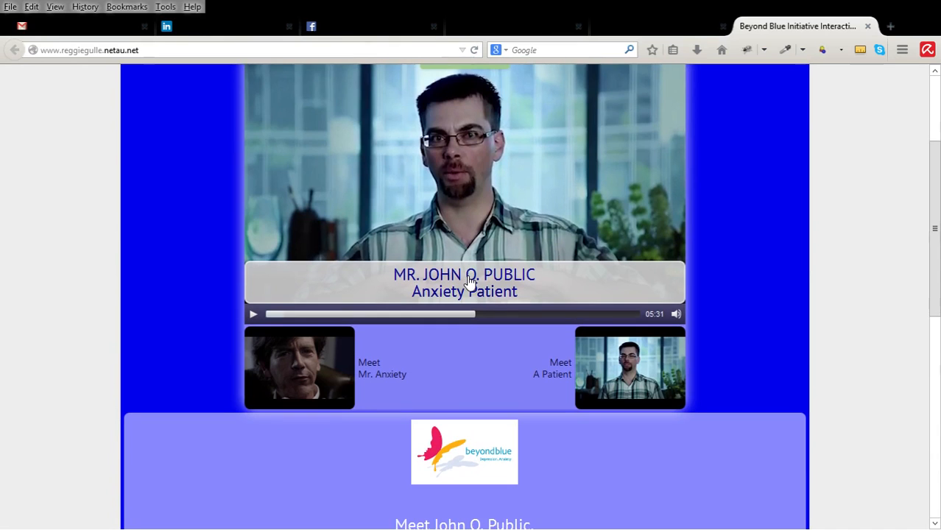
scroll(up, 3)
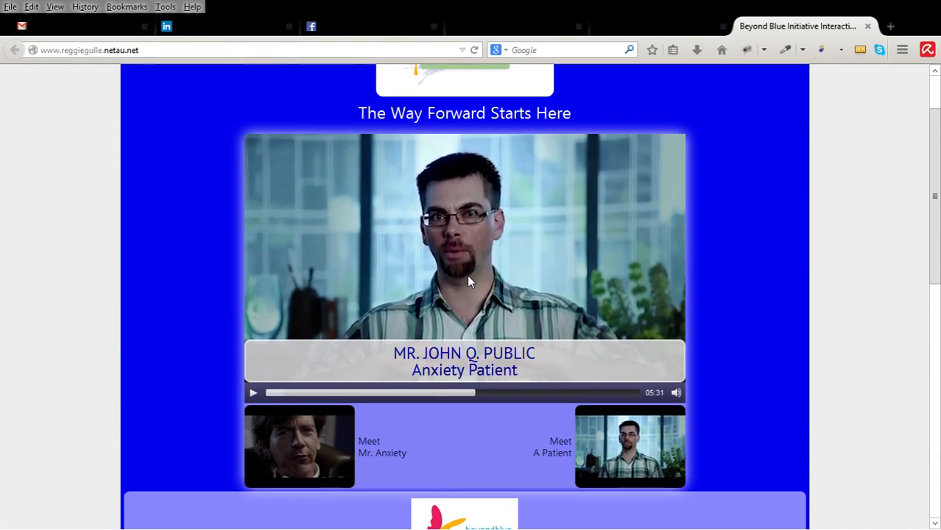
Resume the video, jump to the Mr. Anxiety scene and pause there
click(254, 393)
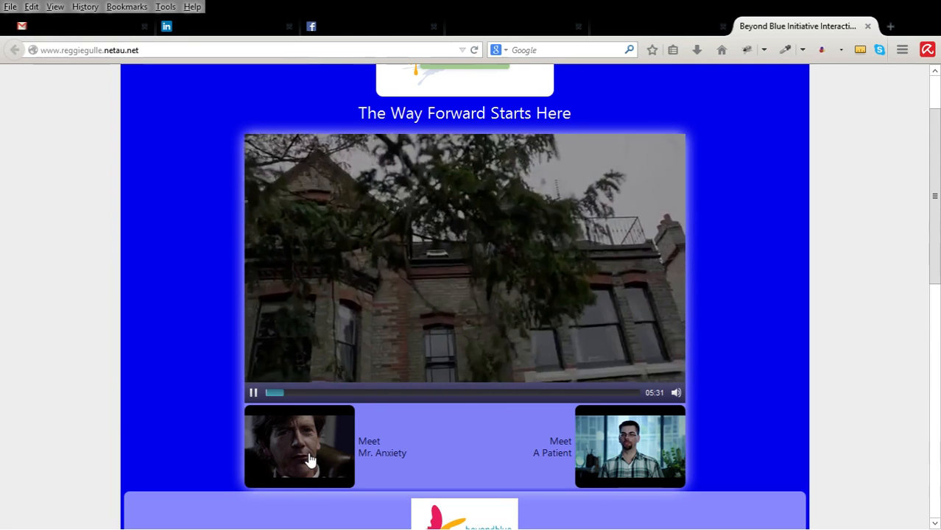
click(283, 393)
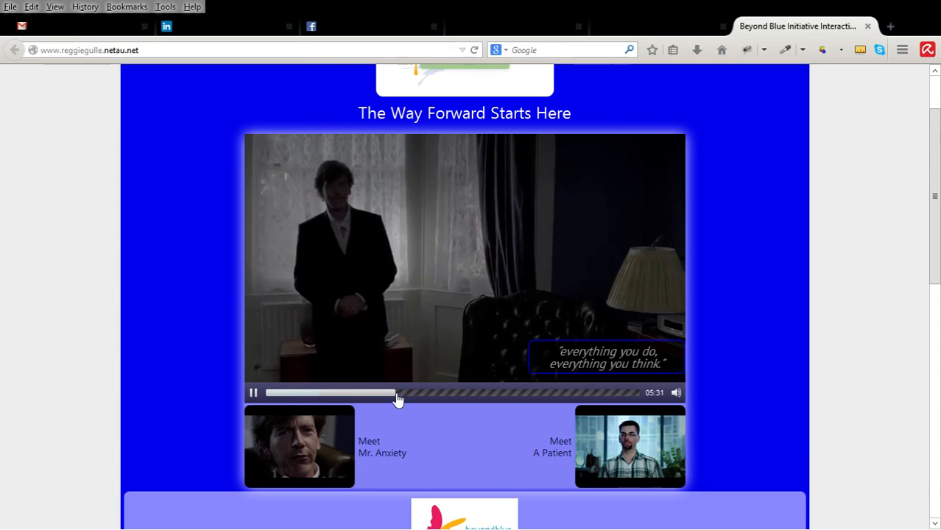
click(252, 393)
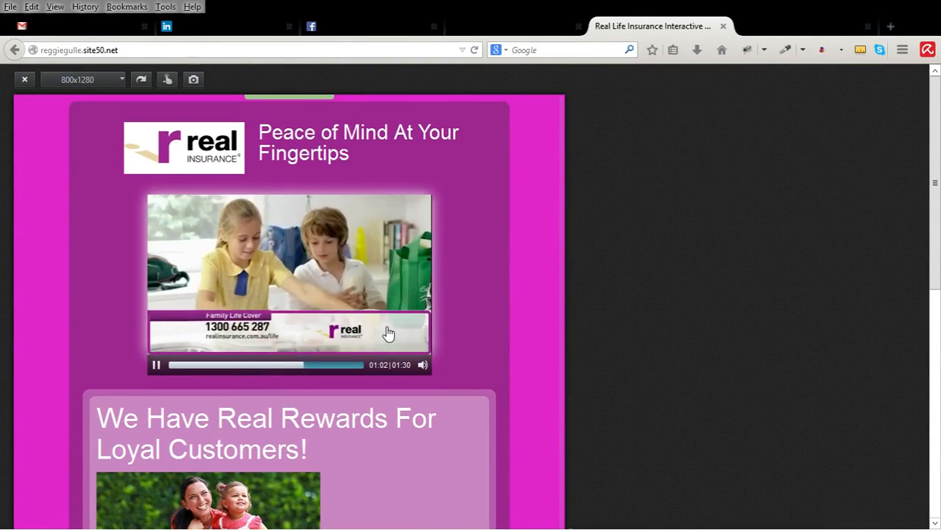
mouse_move(423, 513)
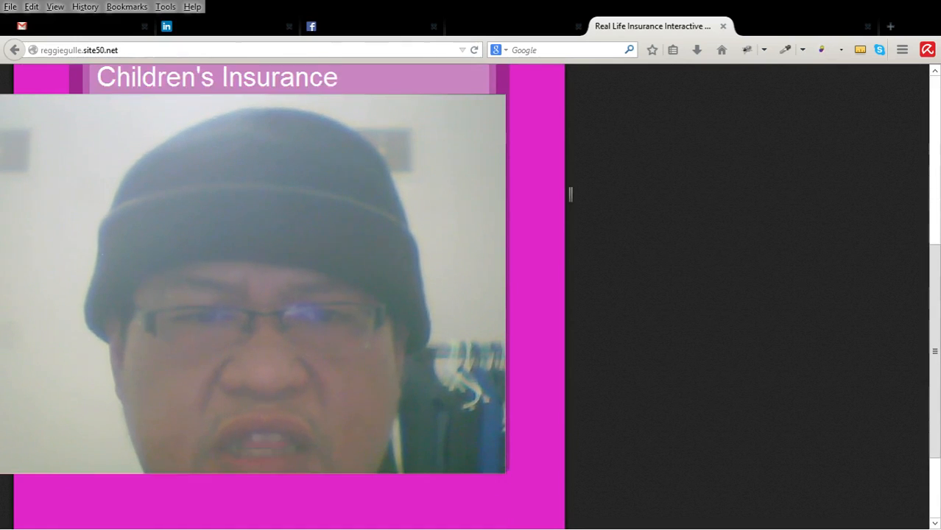
scroll(down, 3)
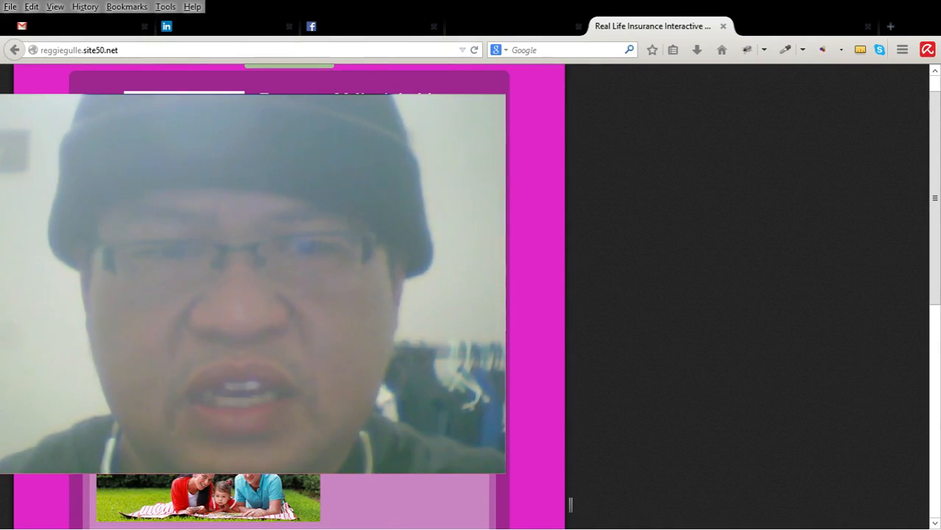
click(804, 26)
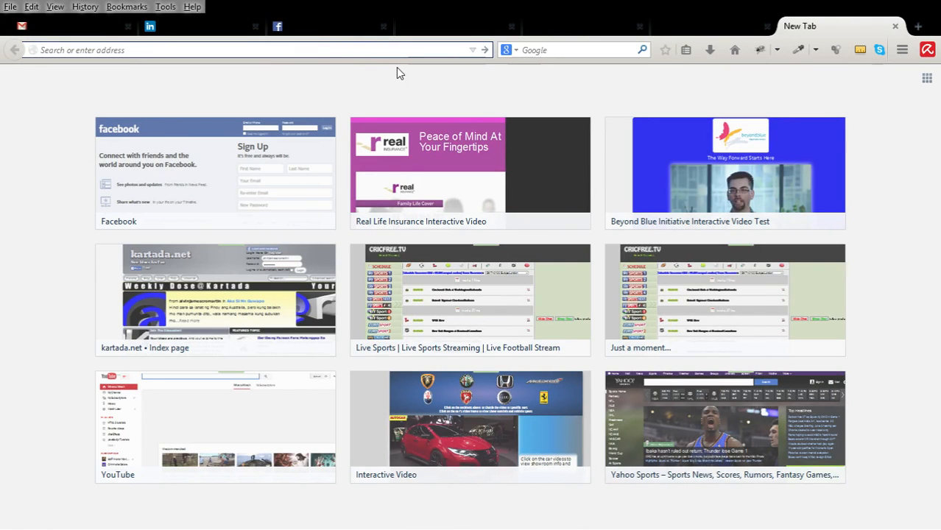
Load beyondblue.com.au, browse its homepage, and follow the Dr Brian Ironwood tile to Man Therapy
text(bluehost.com/)
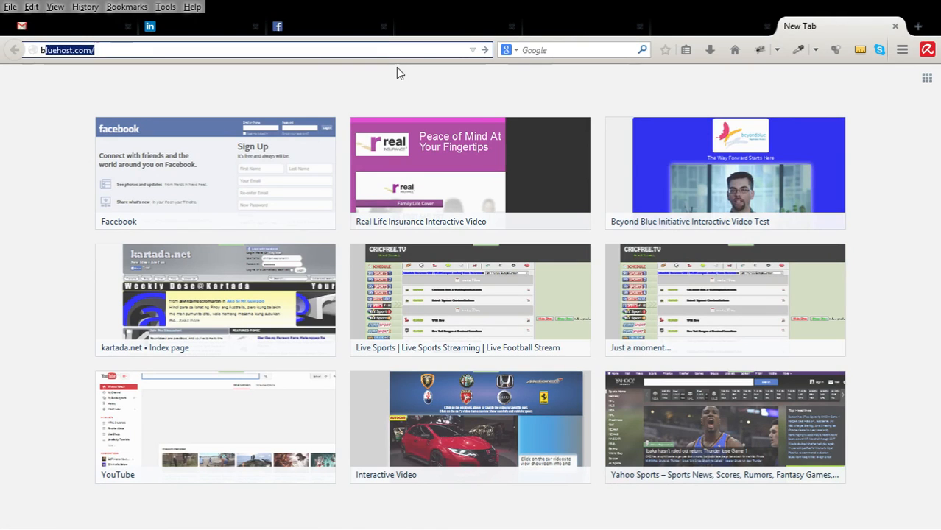
text(beyondblue.com.au/)
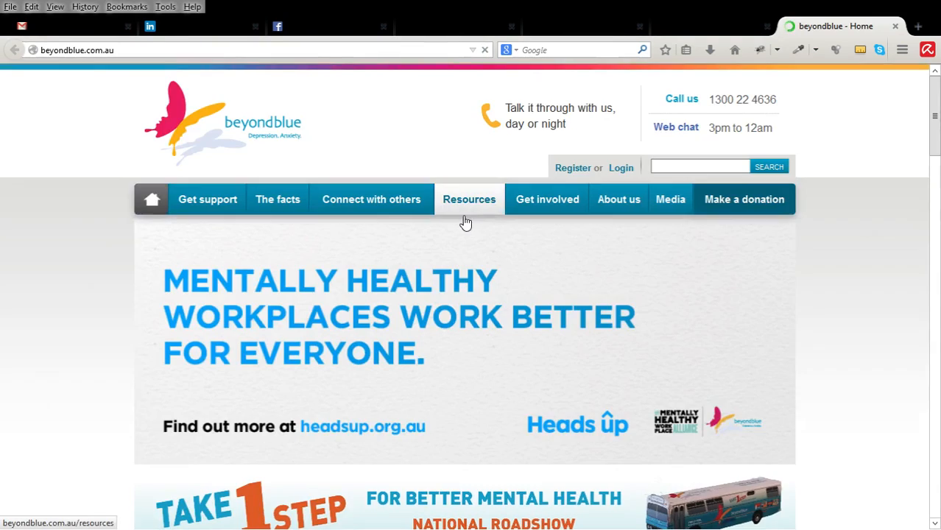
scroll(down, 3)
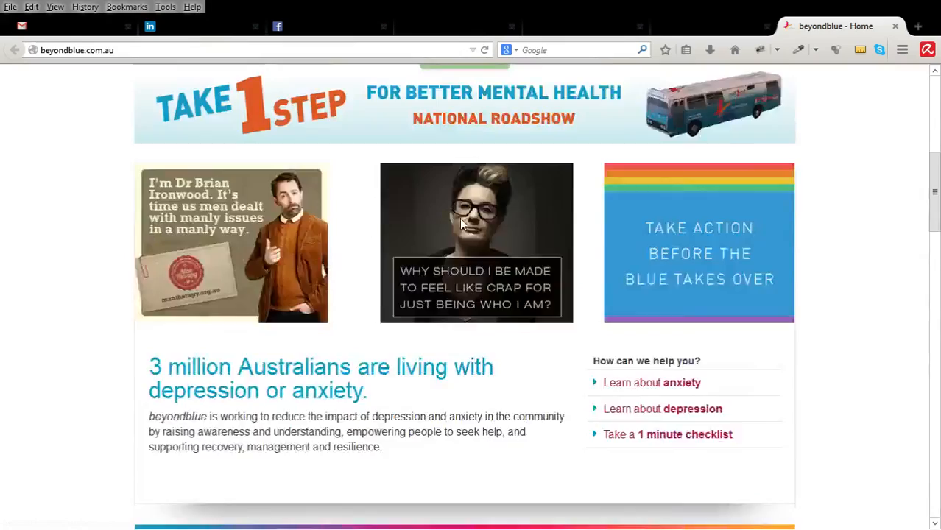
scroll(up, 3)
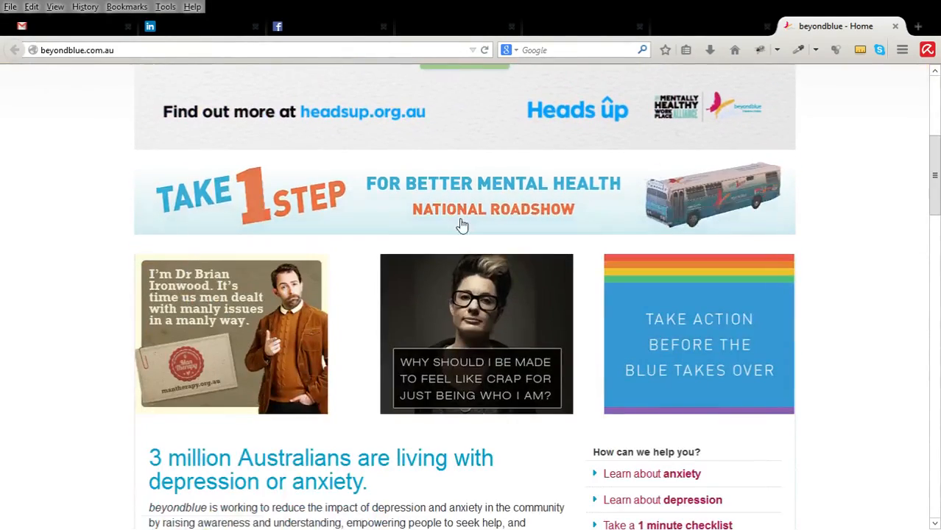
scroll(up, 3)
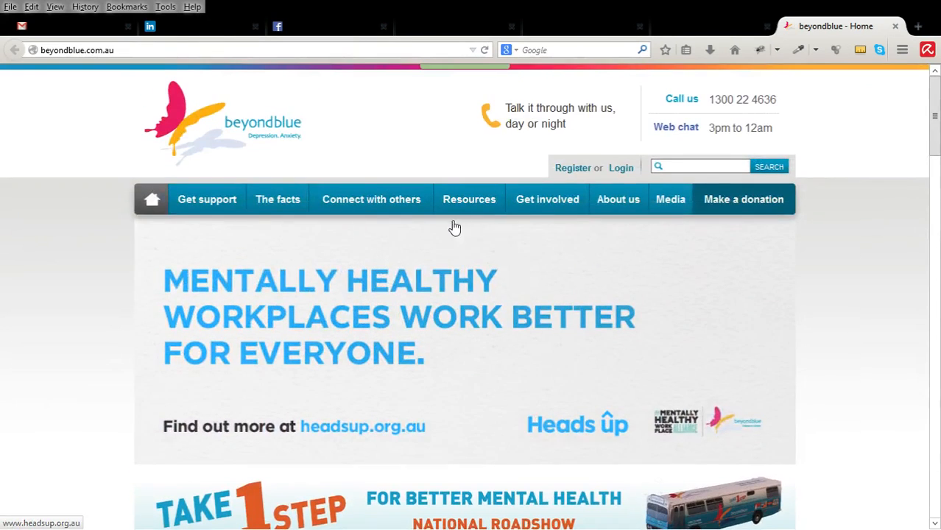
scroll(down, 3)
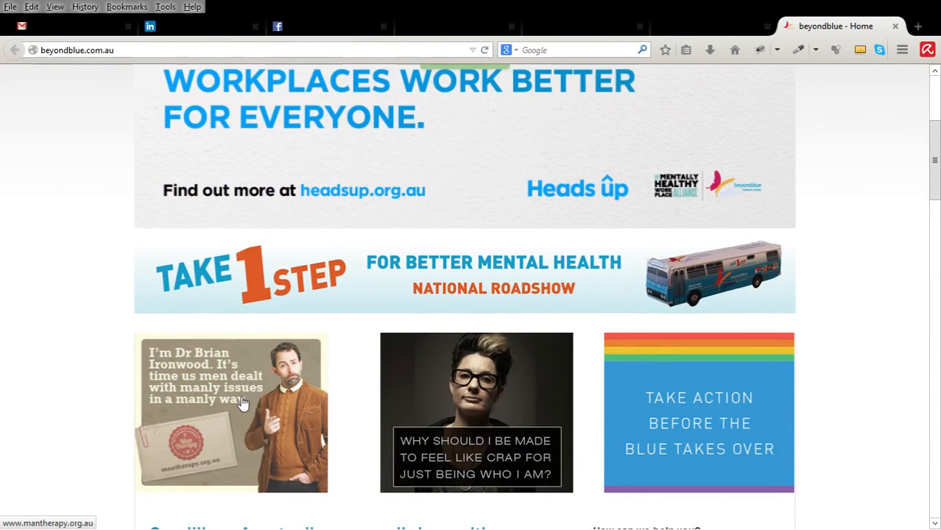
mouse_move(245, 431)
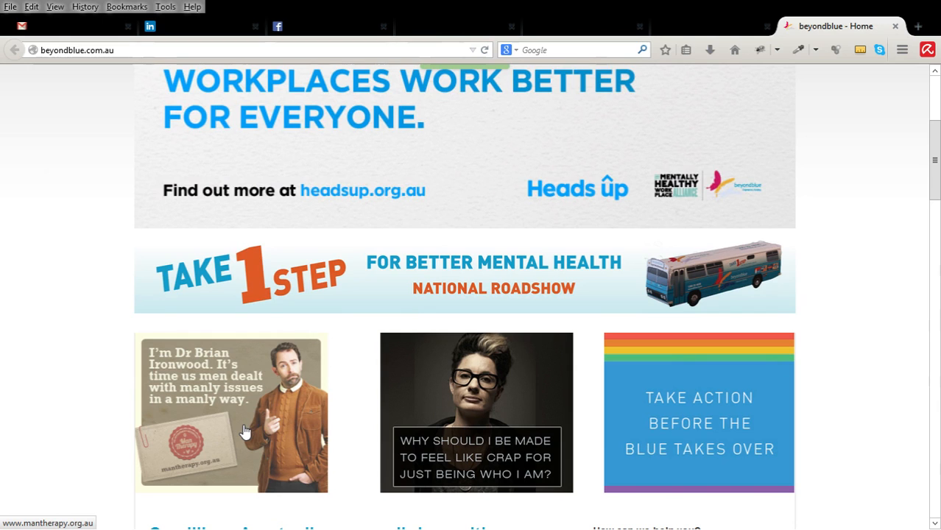
click(245, 431)
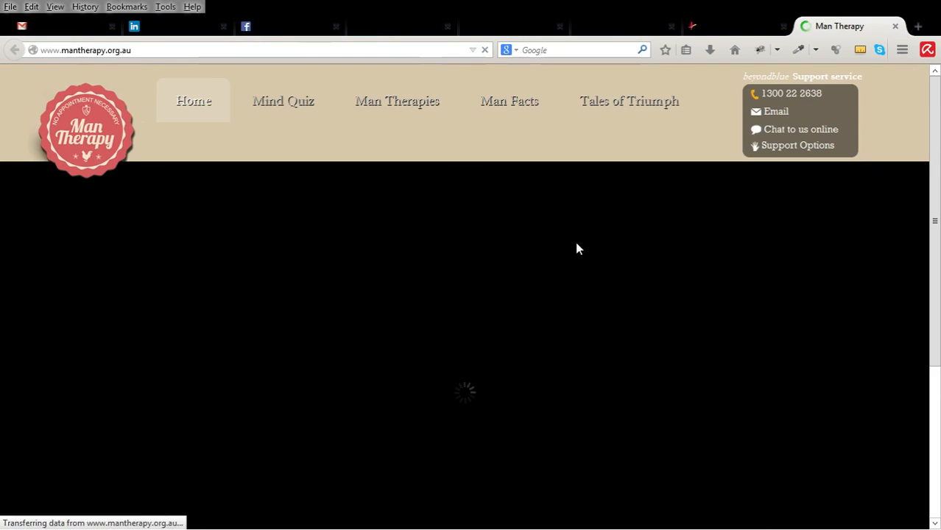
Scroll down the Man Therapy home page
scroll(down, 3)
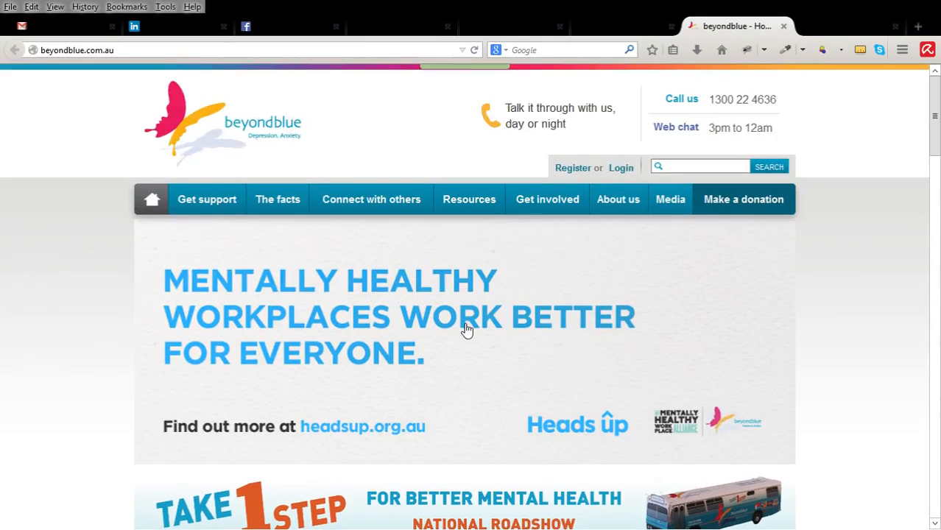
Scroll the Beyond Blue test site with The Way Forward video paused
scroll(down, 3)
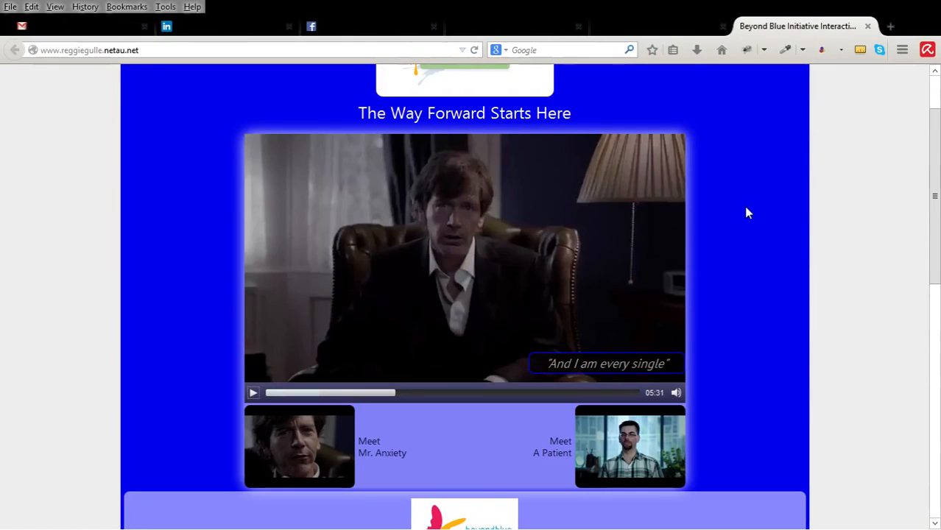
mouse_move(746, 214)
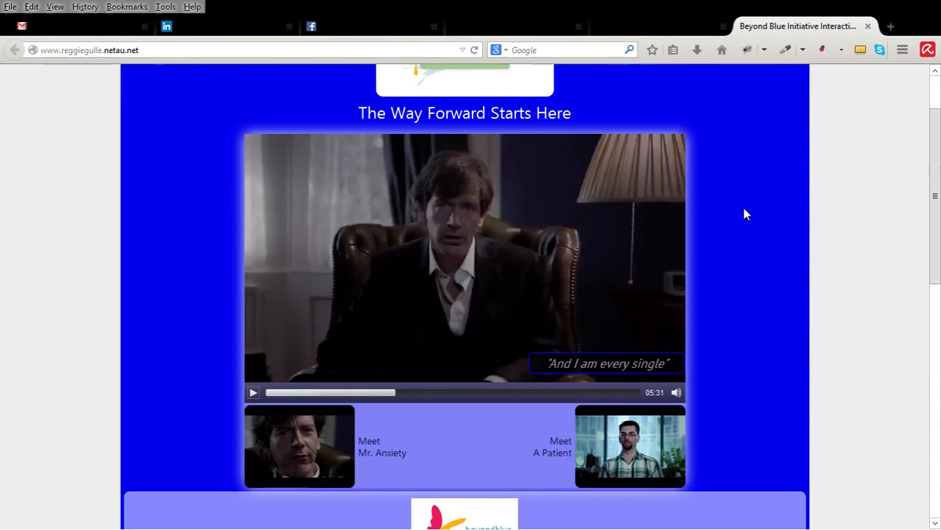